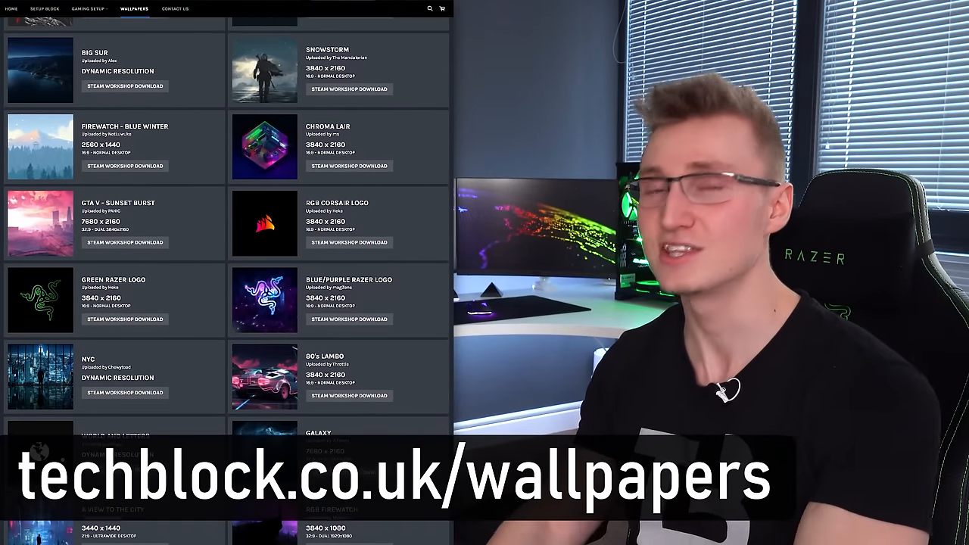
scroll("down", 3)
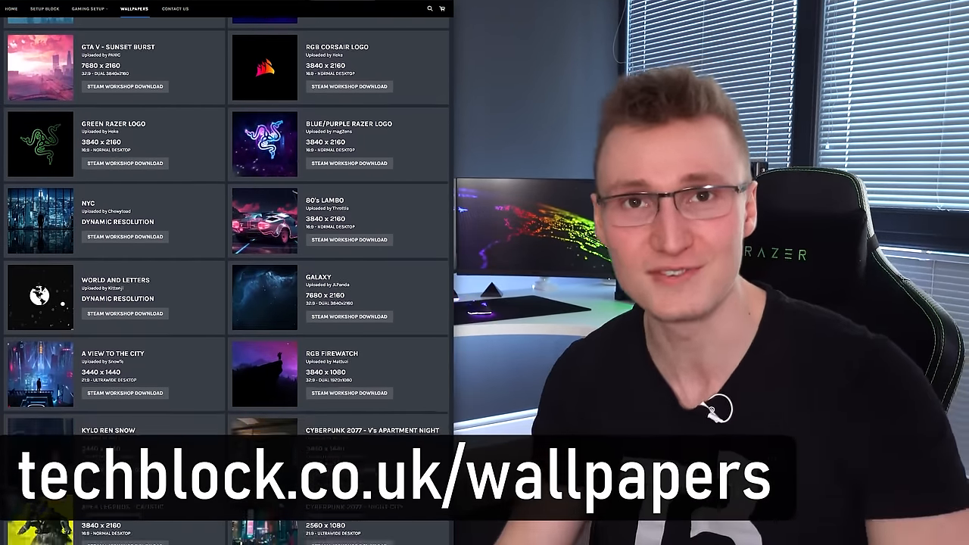
scroll("down", 3)
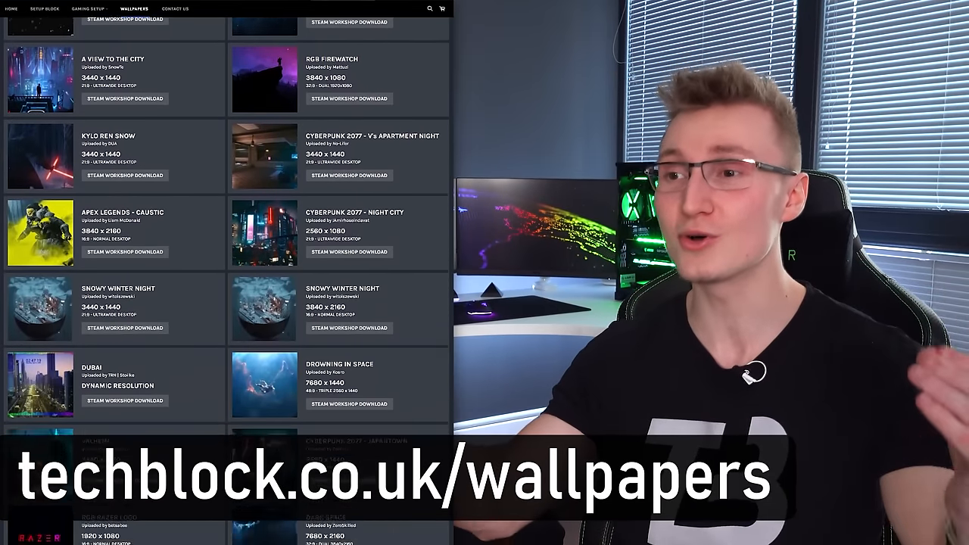
scroll("down", 3)
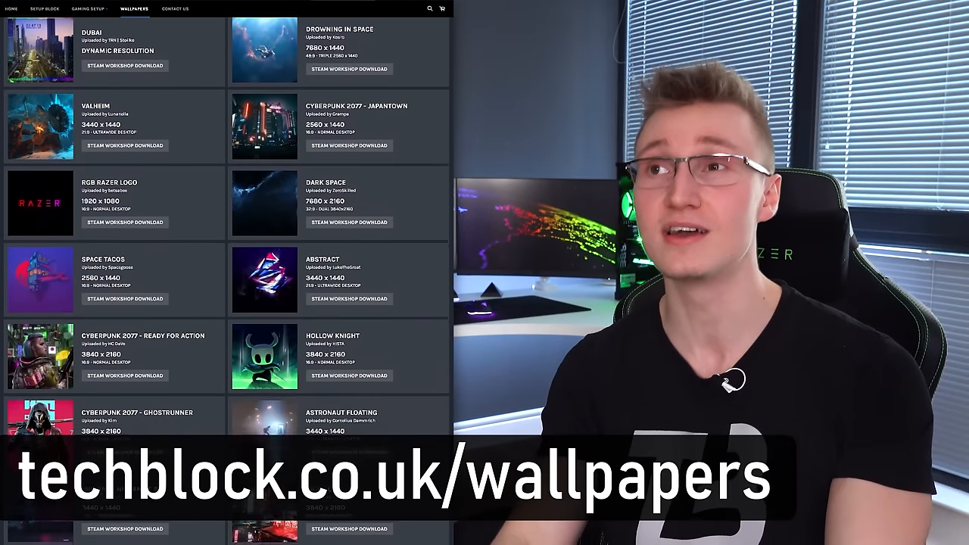
scroll("down", 3)
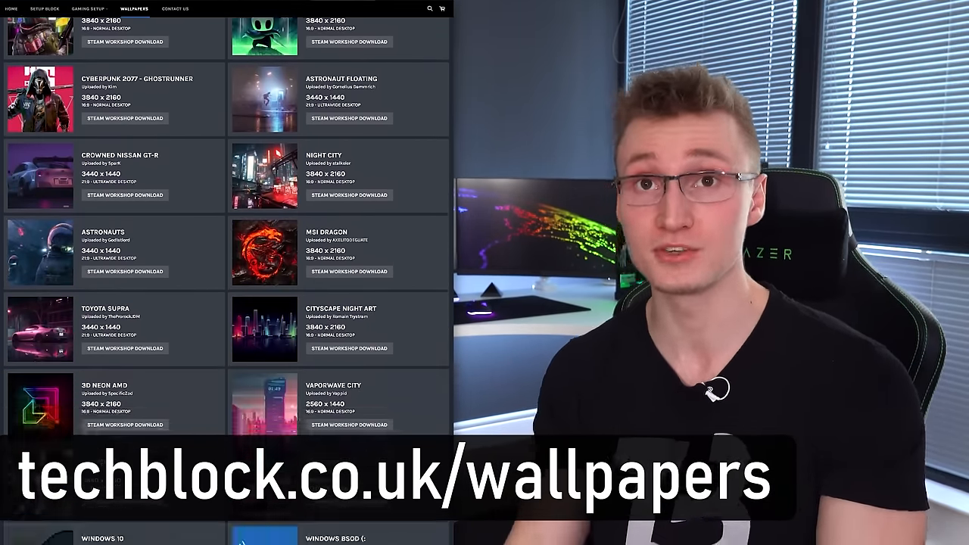